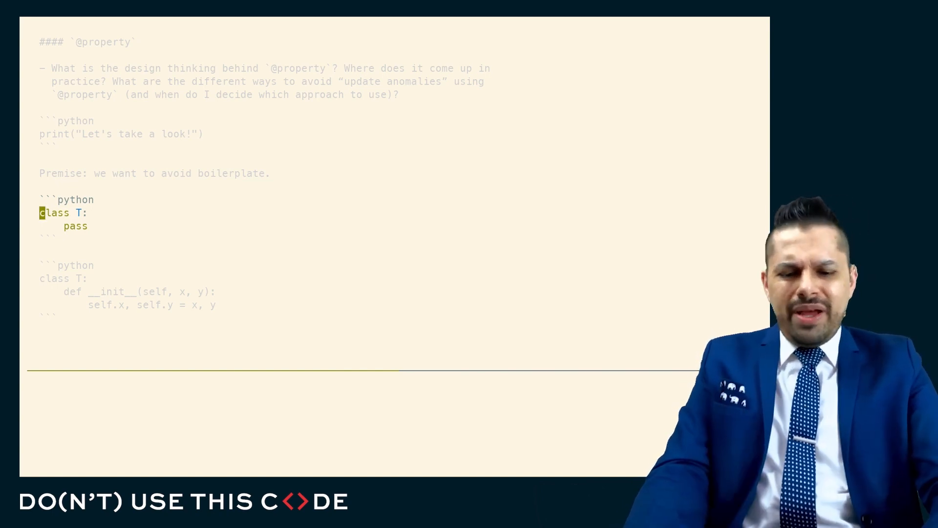
scroll("down", 3)
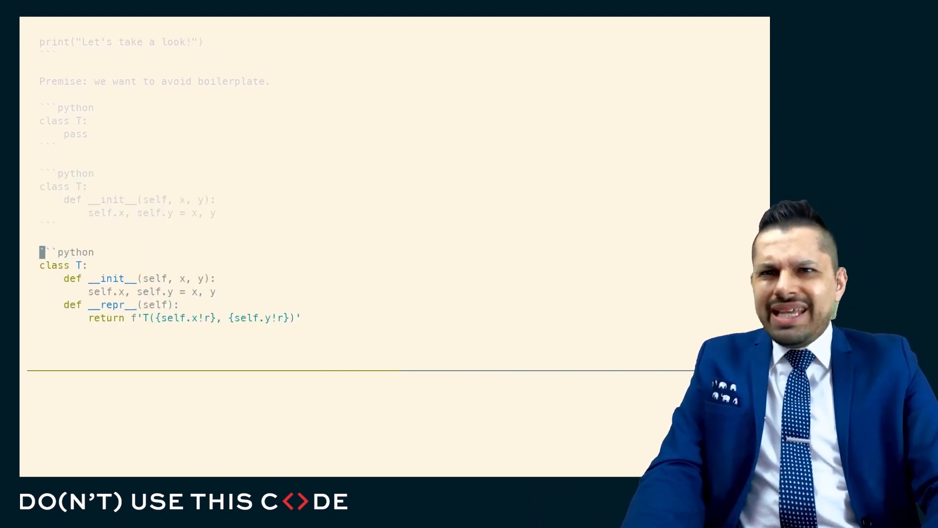
scroll("down", 3)
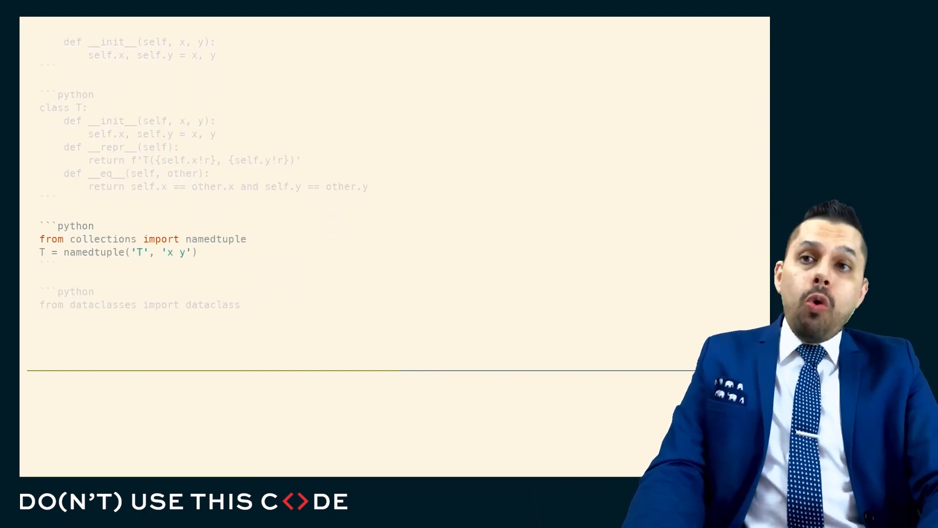
scroll("down", 3)
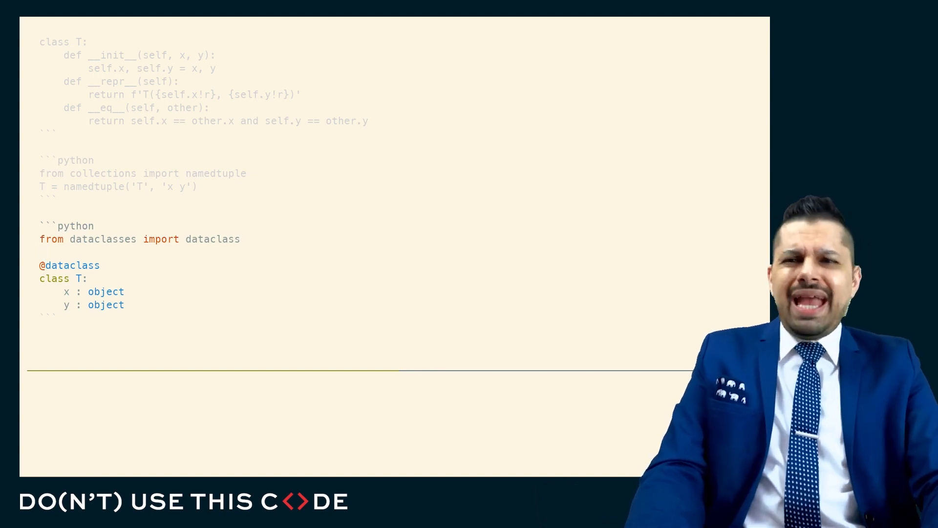
scroll("down", 3)
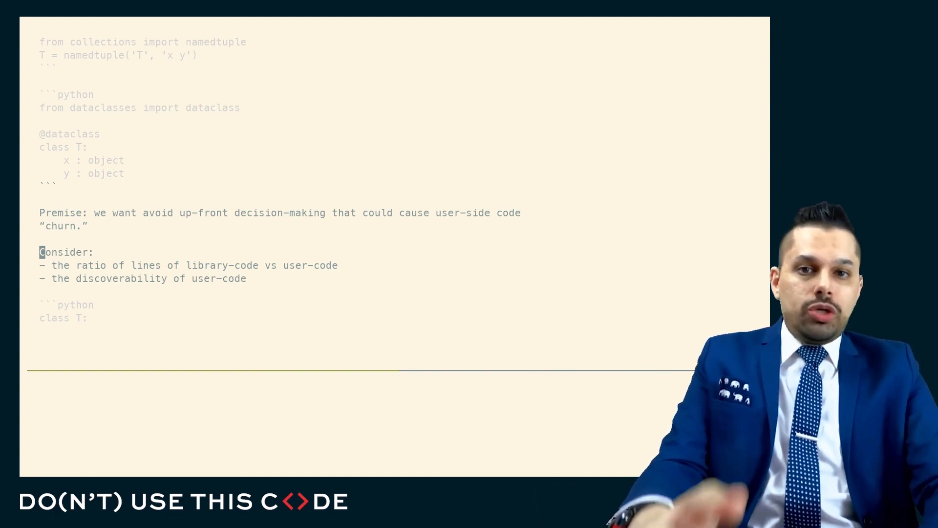
Scroll past the z-in-__init__ variant to the update-anomaly premise and its class T
scroll("down", 3)
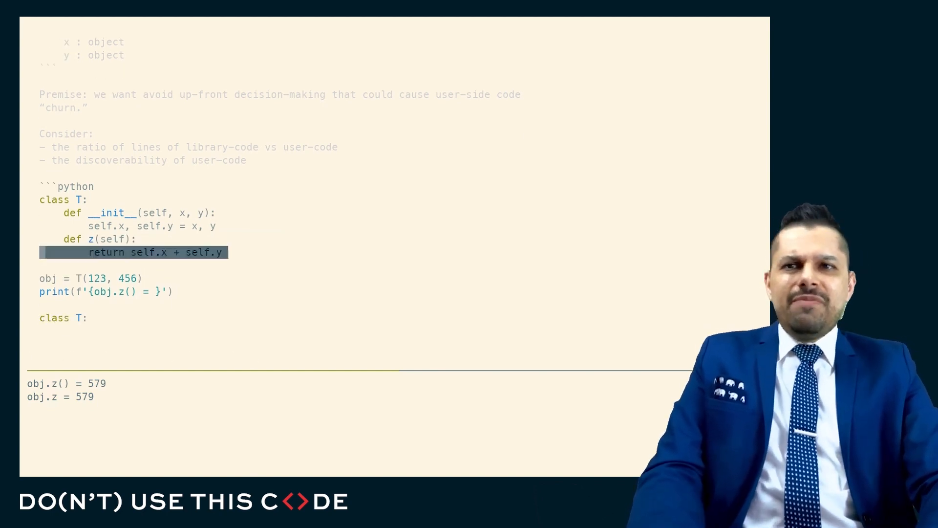
scroll("down", 3)
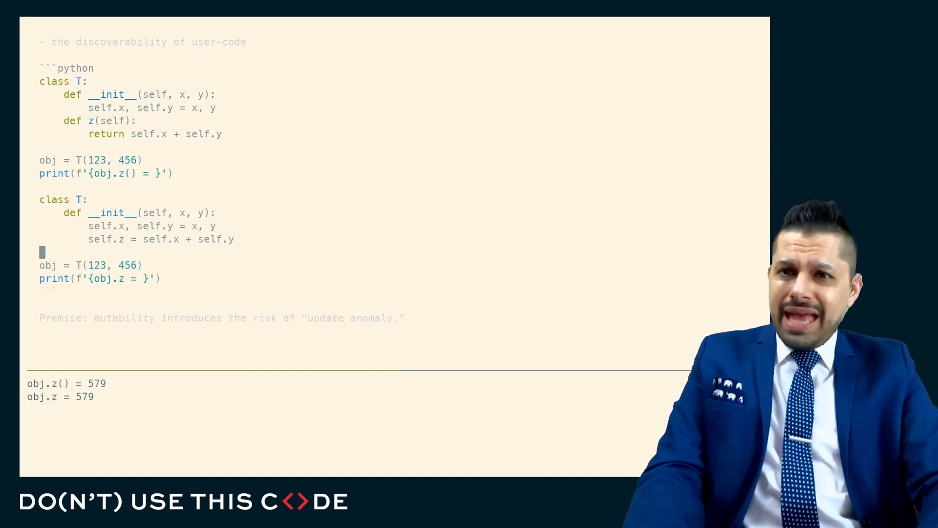
scroll("down", 3)
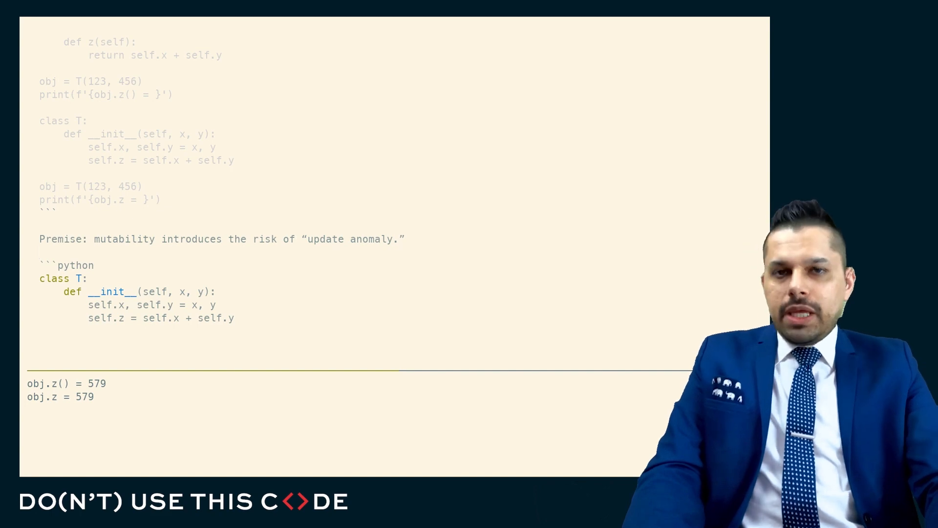
scroll("down", 3)
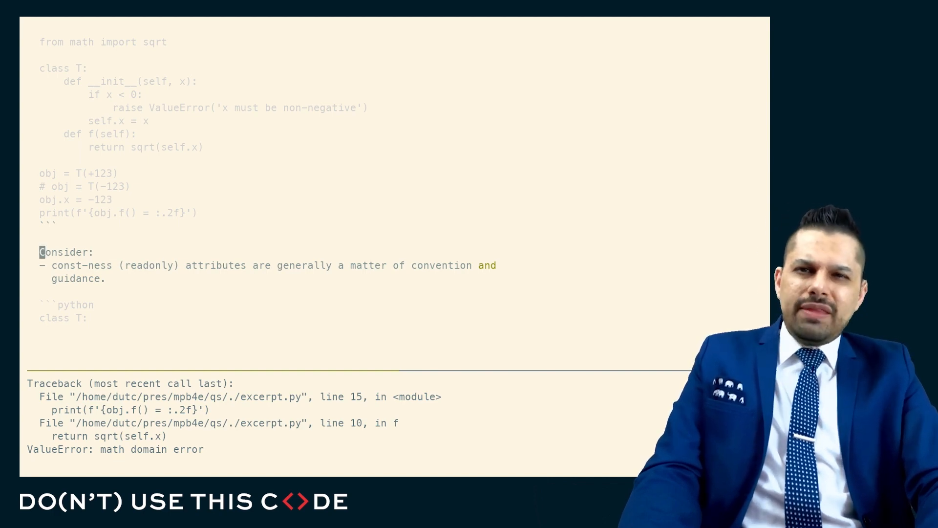
scroll("down", 3)
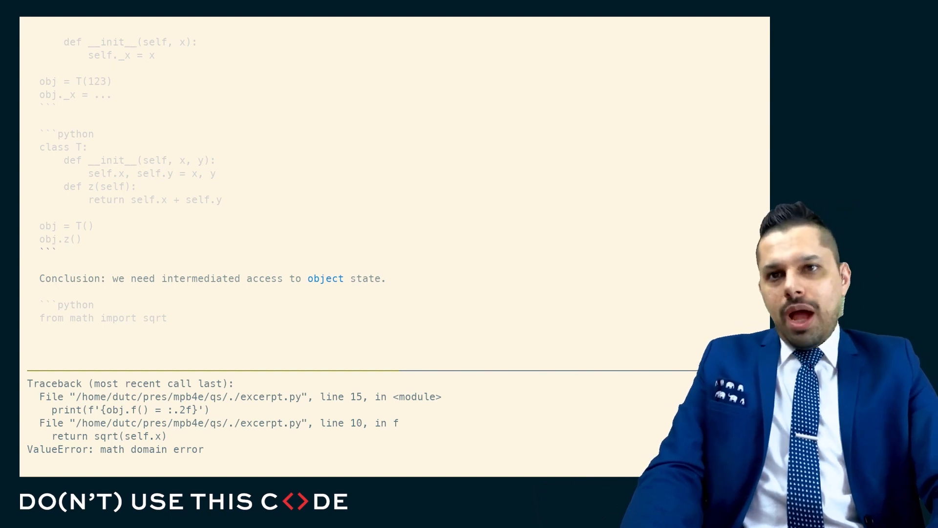
Scroll to the intermediated-access Conclusion and the new sqrt import block
scroll("down", 3)
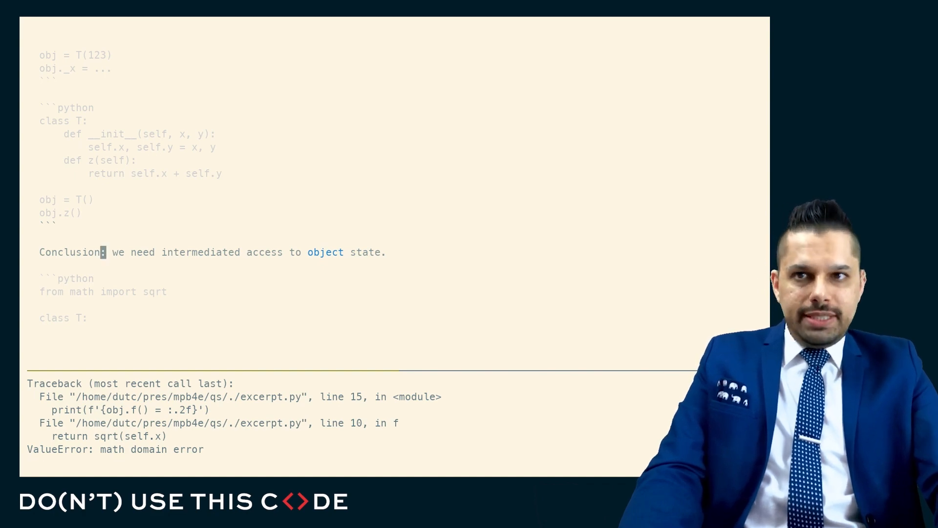
Scroll to the get_x/set_x version of class T that prints obj.get_z() = 484.09
scroll("down", 3)
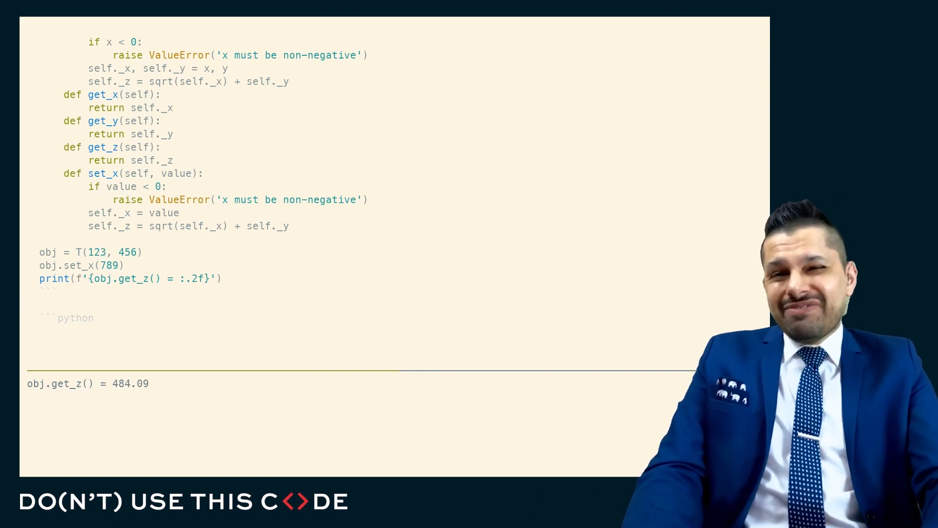
double_click(102, 251)
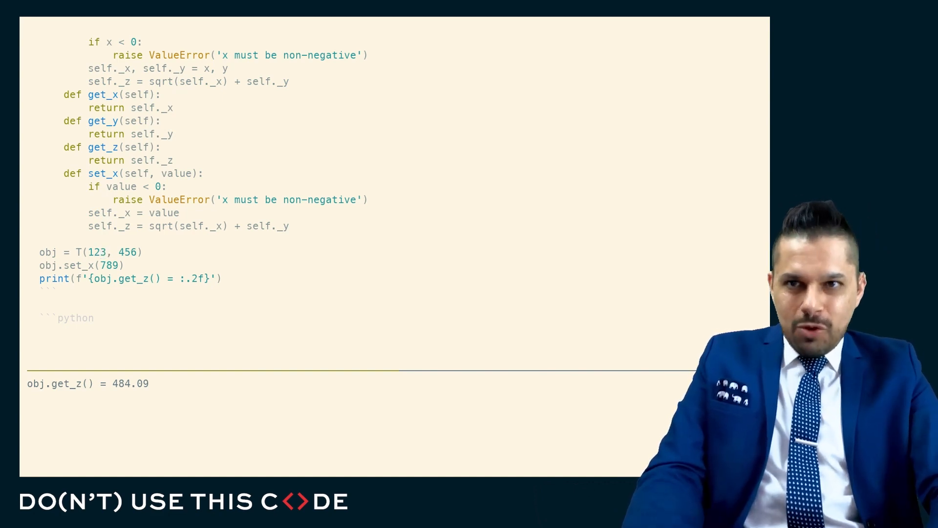
scroll("down", 3)
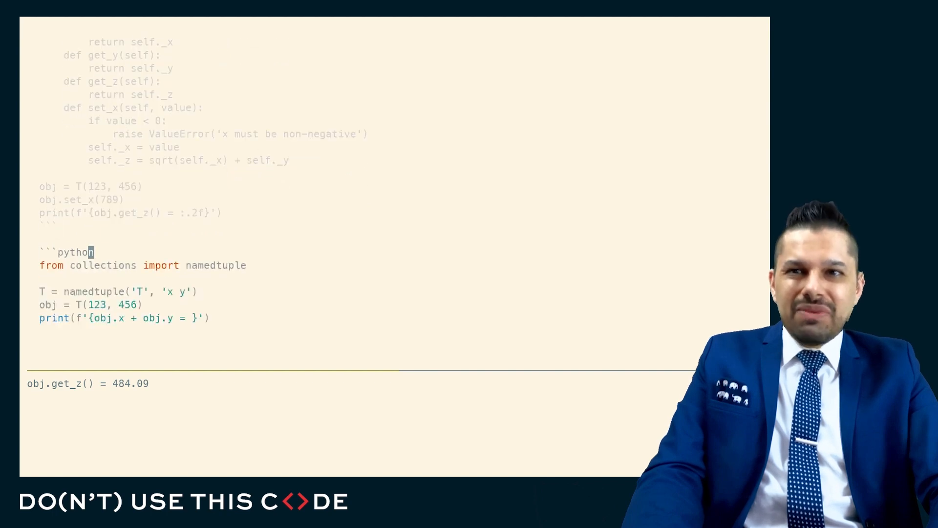
scroll("down", 3)
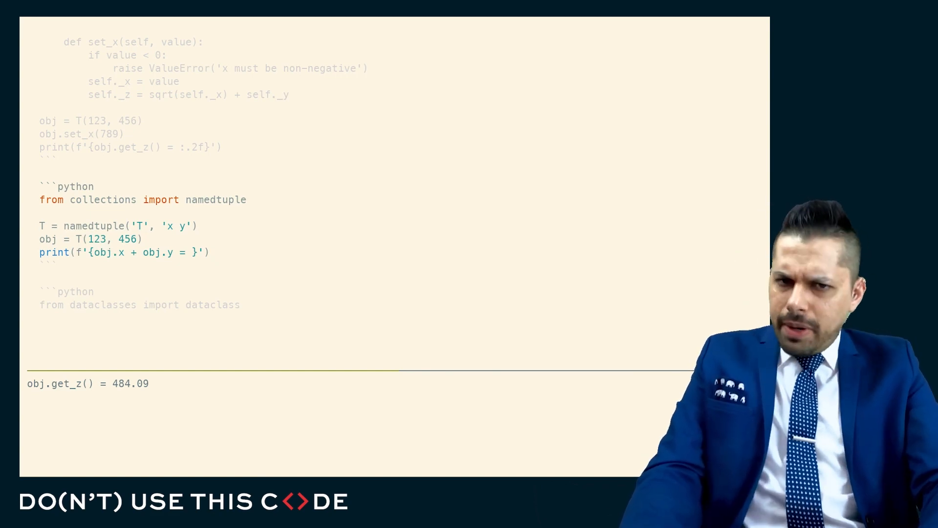
scroll("down", 3)
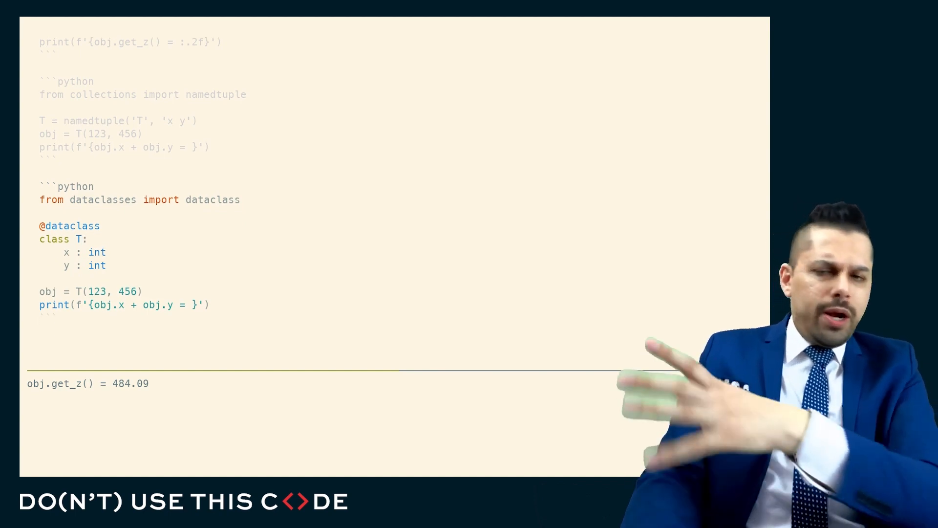
Select text on the _x field line of the second dataclass block
double_click(97, 252)
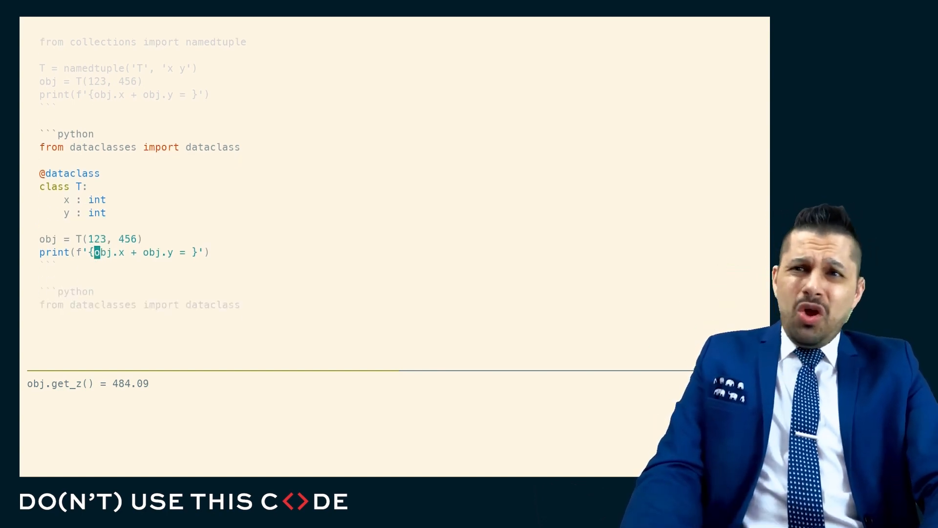
left_click_drag(95, 252, 173, 252)
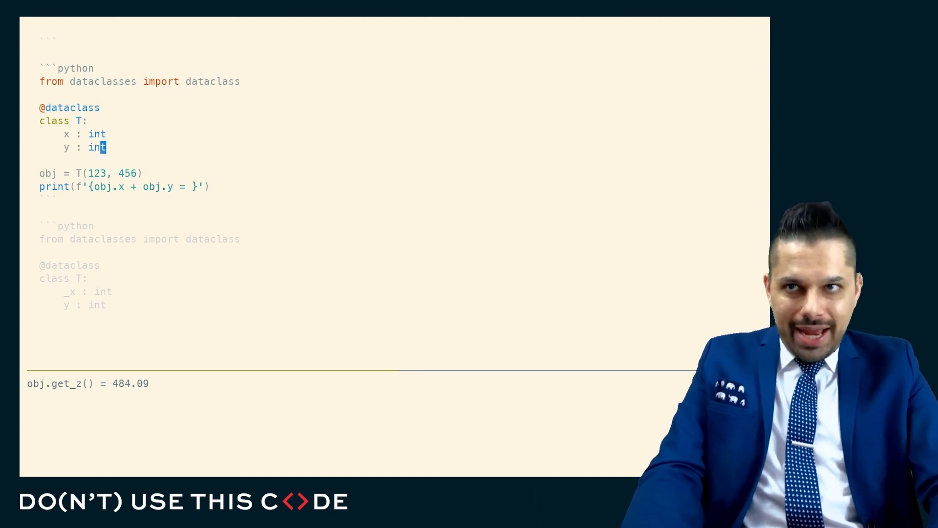
Scroll to the @x.setter snippet that rejects negatives and sets self.z = sqrt(self.x)
scroll("down", 3)
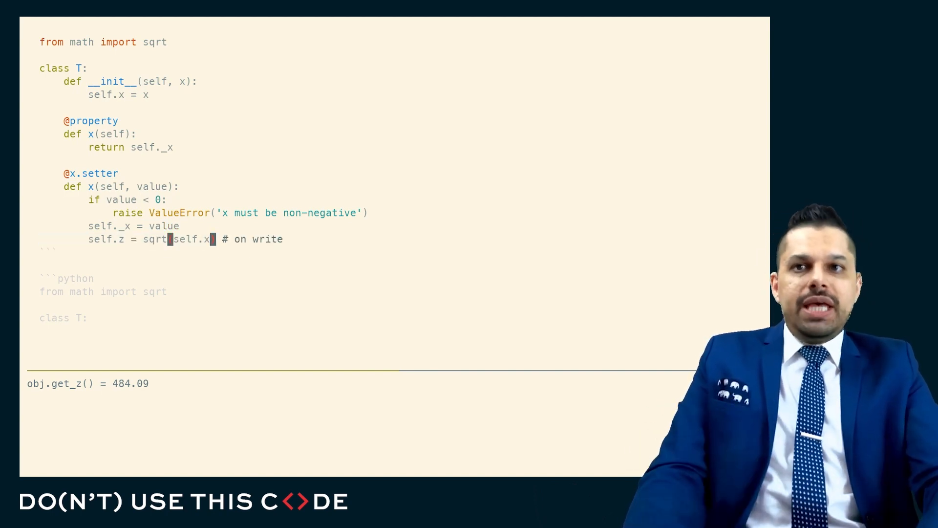
scroll("down", 3)
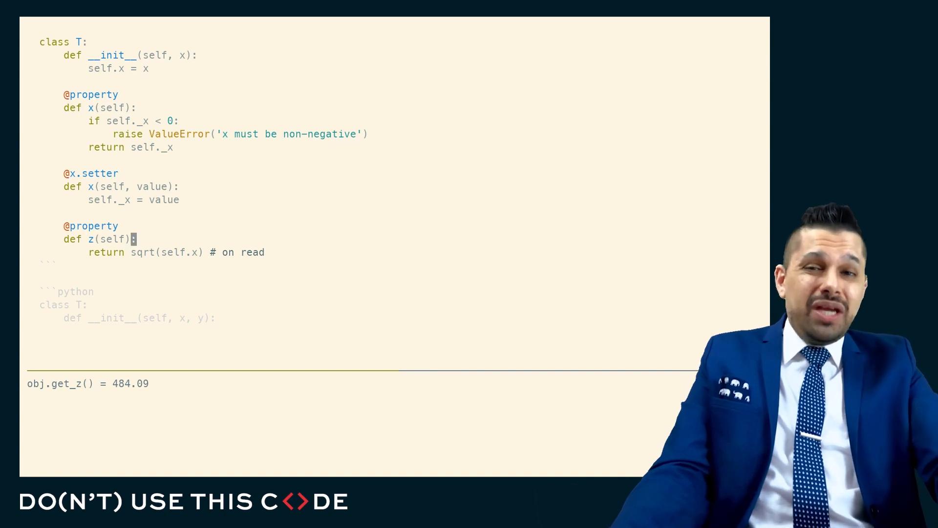
Scroll past the DataFrame example to the register_dataframe_accessor 'computed' dataclass snippet
scroll("down", 3)
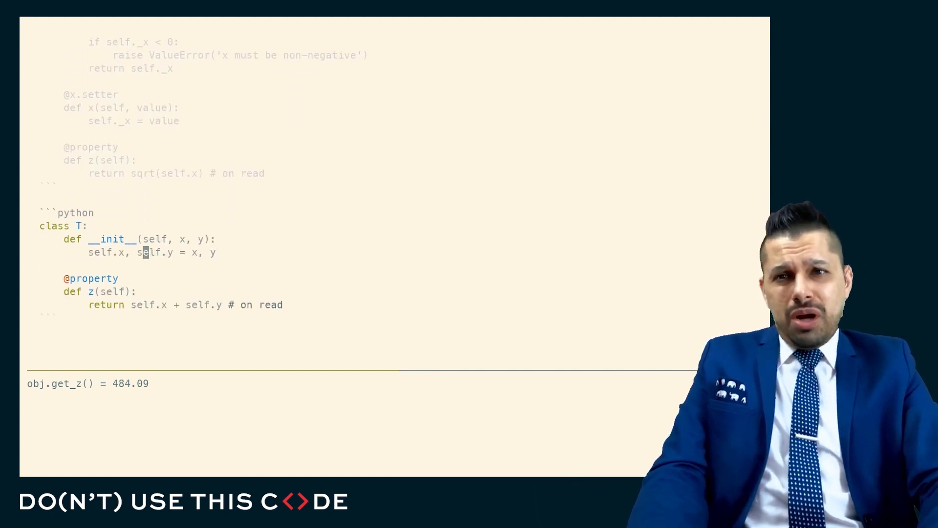
scroll("down", 3)
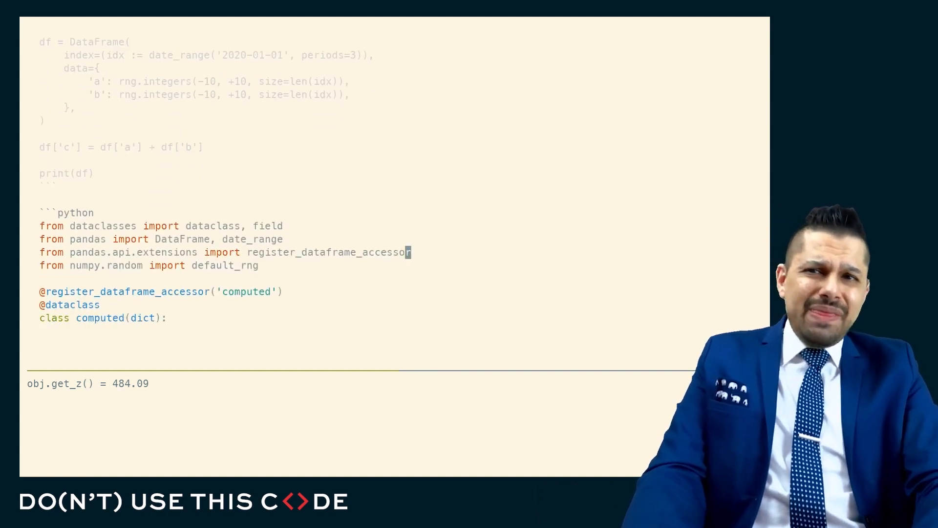
Scroll to the Analysis dataclass with _df and computed fields and its classmethod
scroll("down", 3)
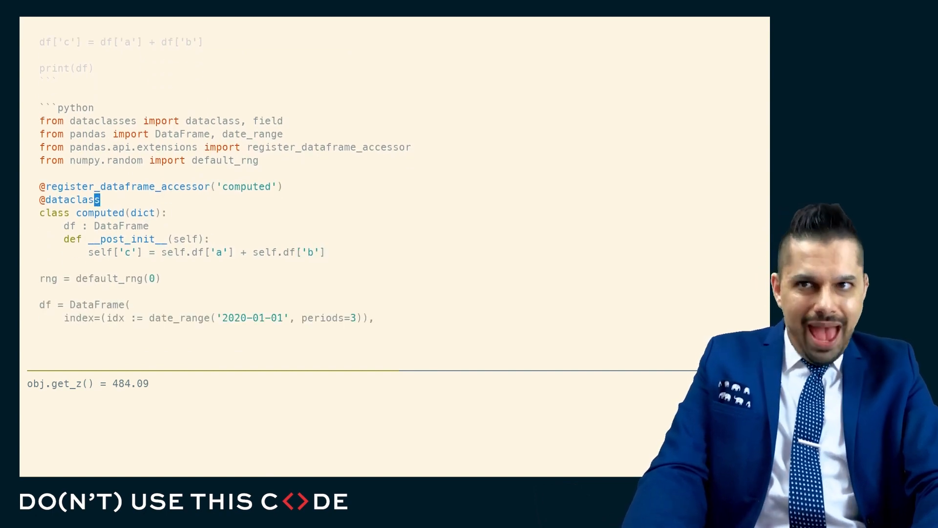
scroll("down", 3)
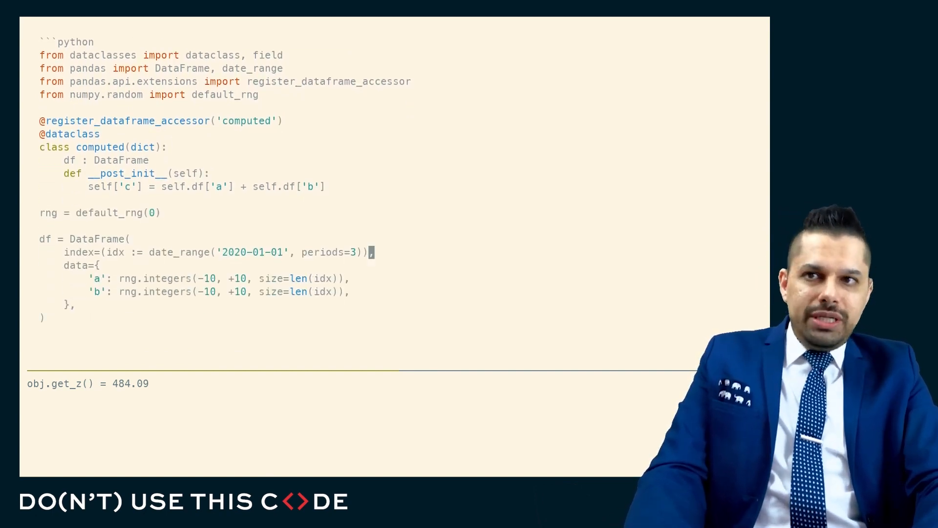
scroll("down", 3)
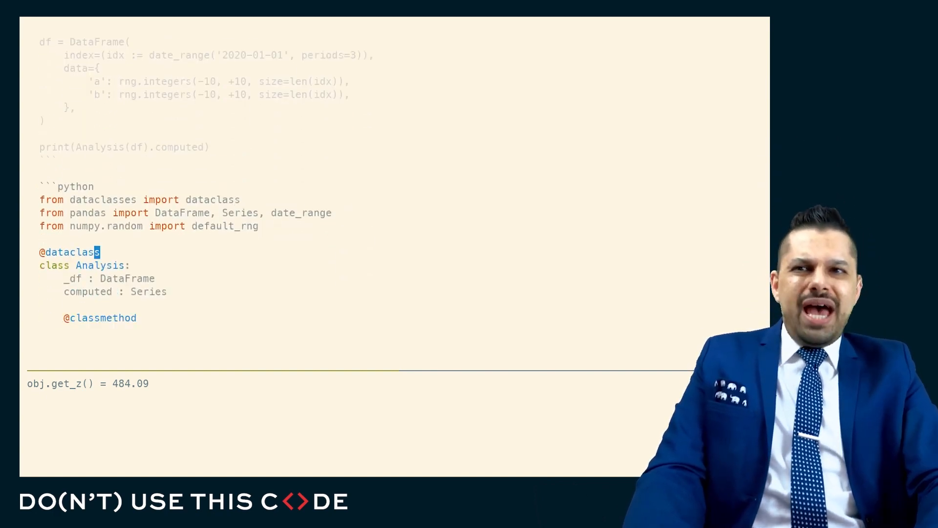
Scroll to the Analysis snippet's df setter and its print(Analysis.from_df(df).computed) line
scroll("down", 3)
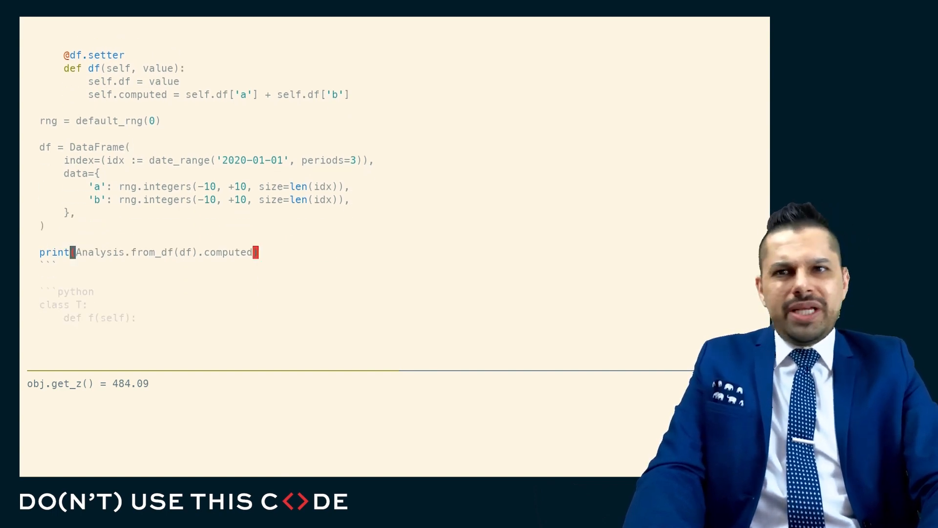
Scroll past the method f() versus property f comparison to the inspect.currentframe f_locals snippet
scroll("down", 3)
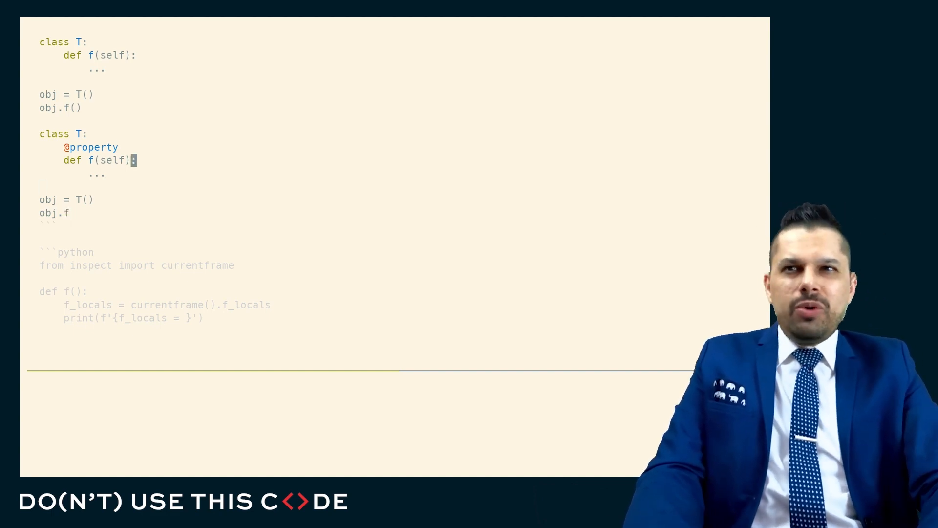
scroll("down", 3)
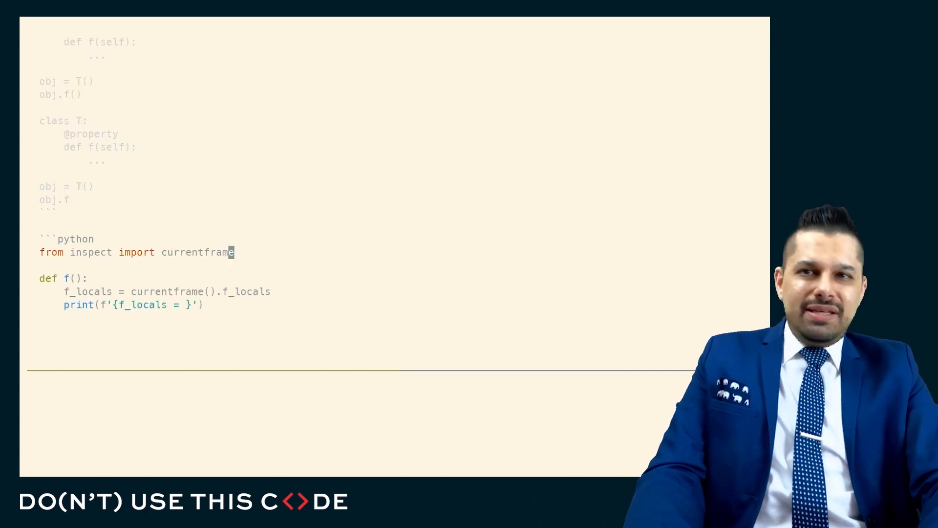